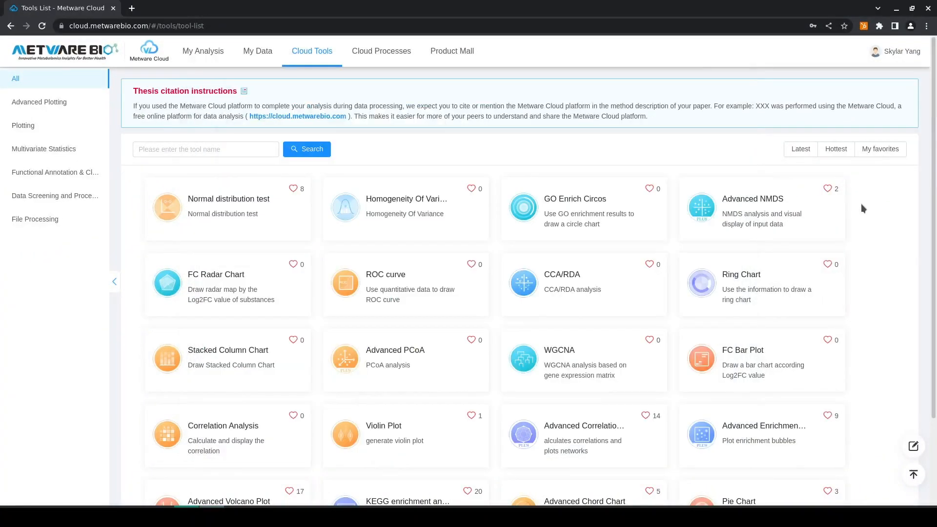
pyautogui.moveTo(311, 51)
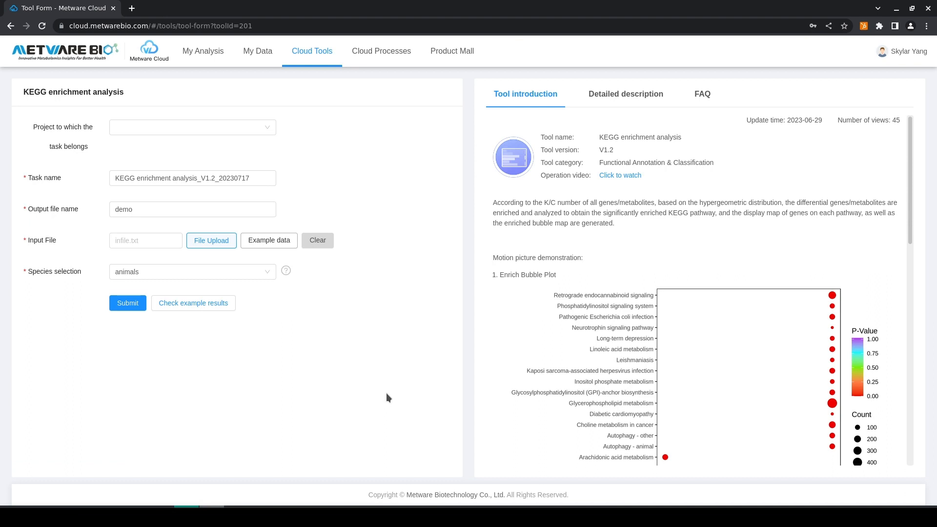
pyautogui.moveTo(398, 326)
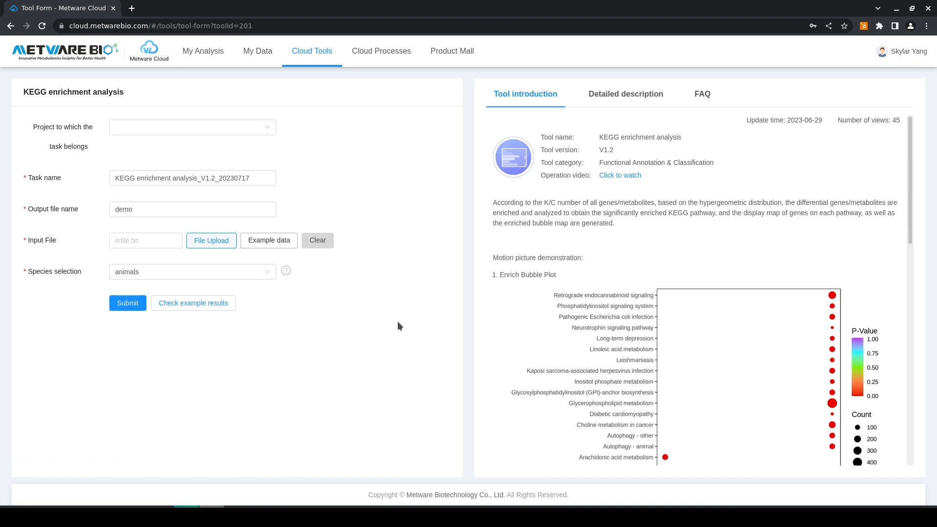
pyautogui.moveTo(369, 197)
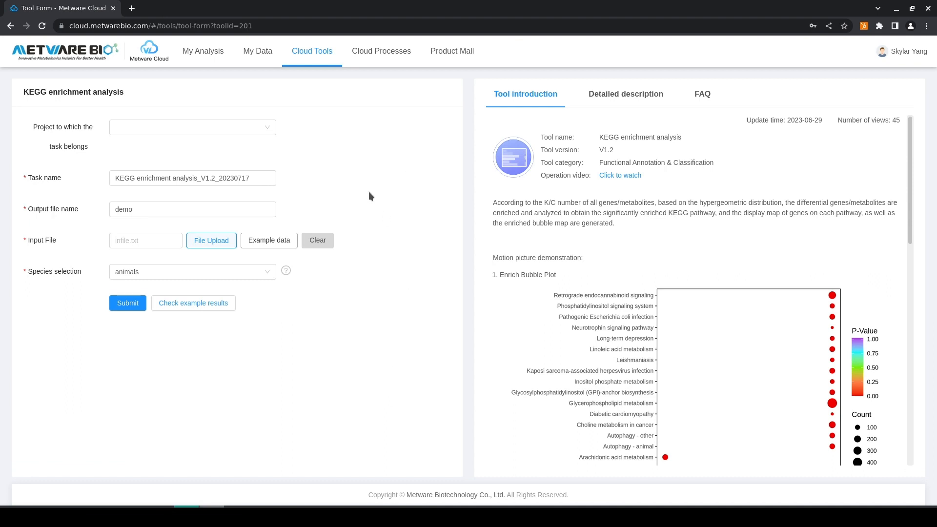
pyautogui.moveTo(371, 170)
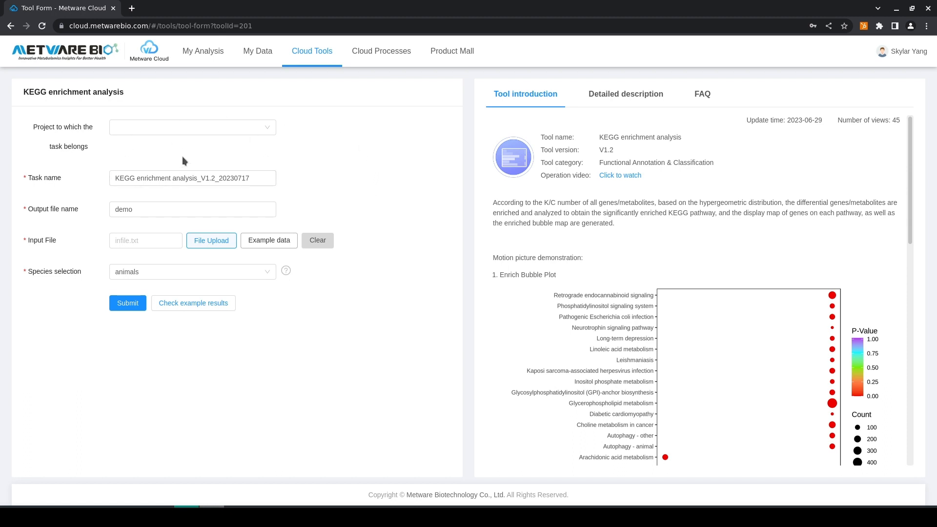
pyautogui.moveTo(203, 255)
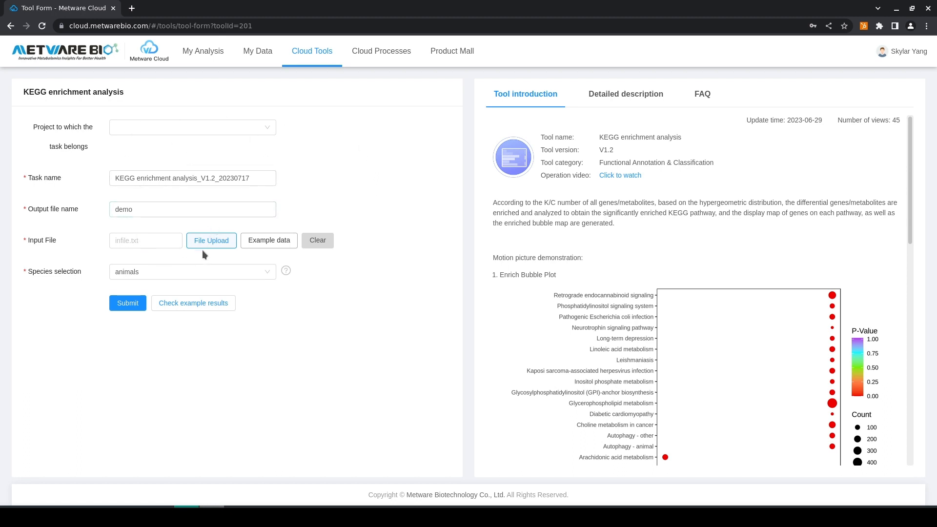
pyautogui.moveTo(695, 193)
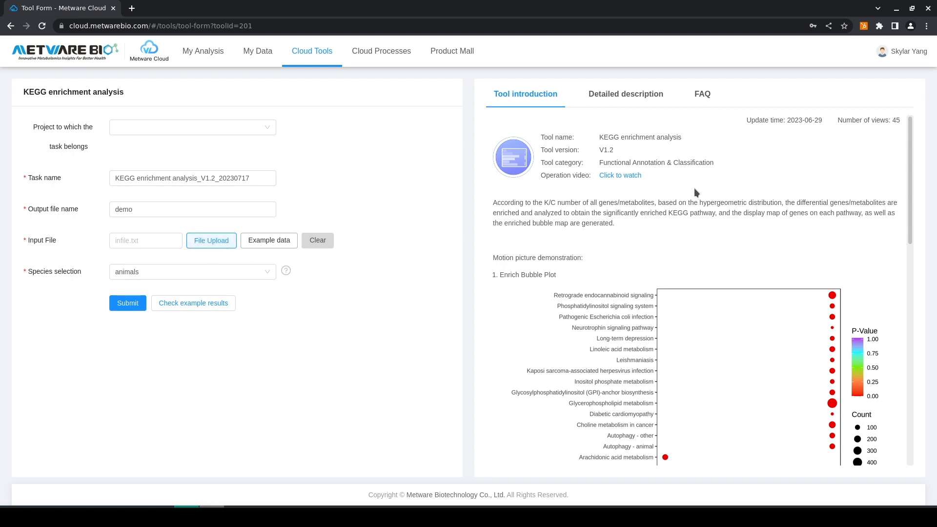
pyautogui.click(703, 94)
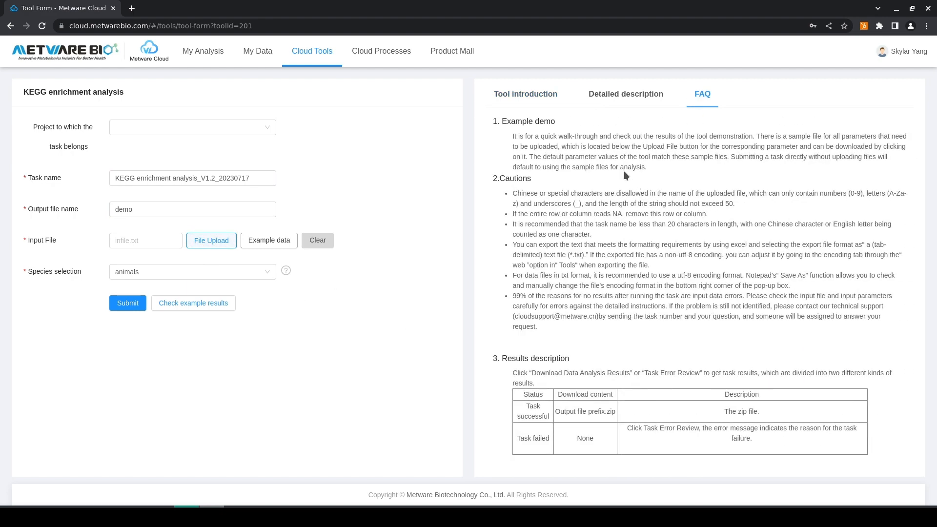
pyautogui.moveTo(600, 146); pyautogui.dragTo(646, 167)
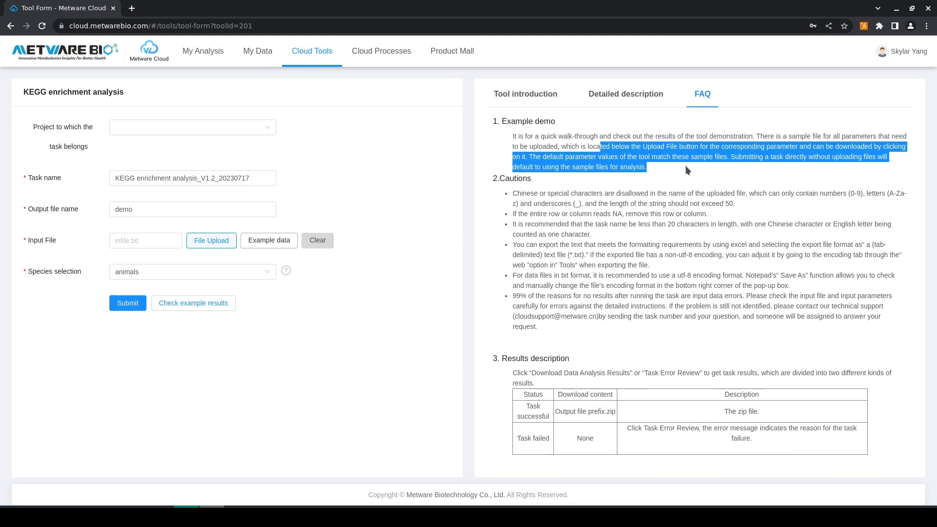
pyautogui.click(625, 94)
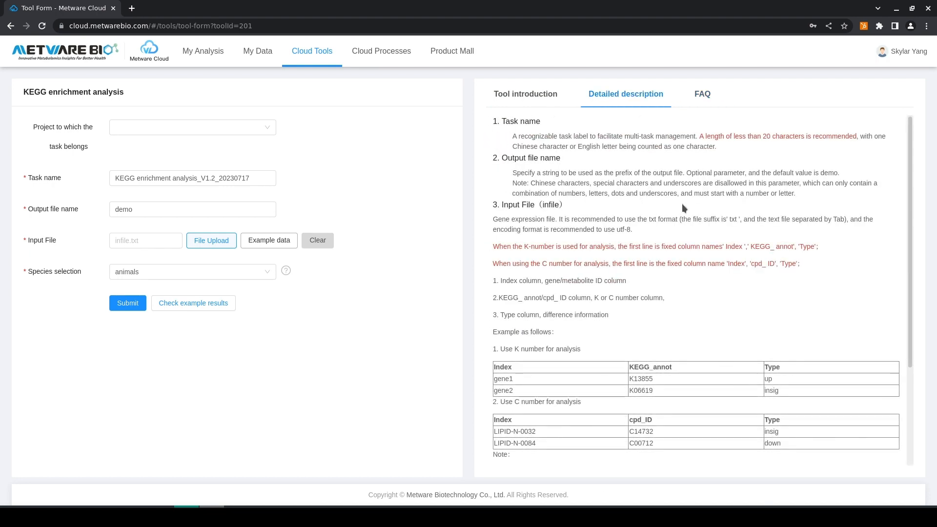
pyautogui.scroll(-3)
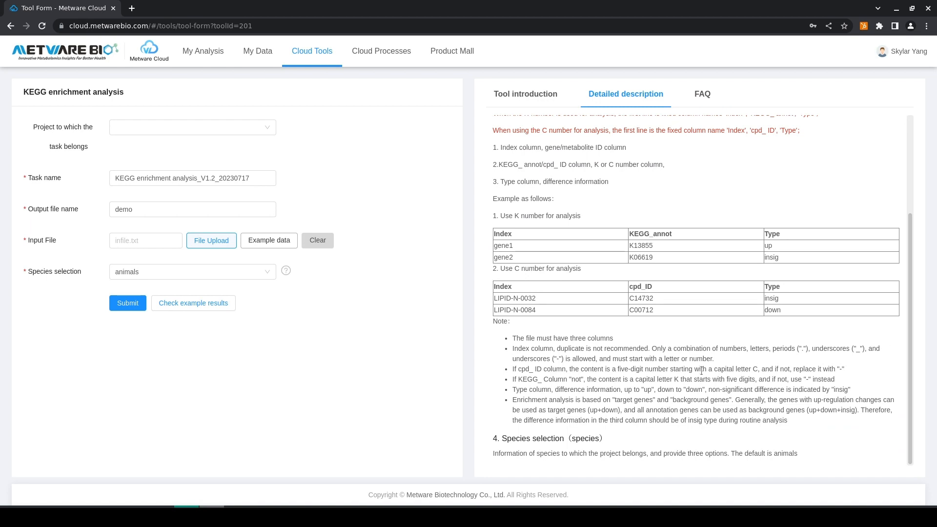
pyautogui.click(525, 94)
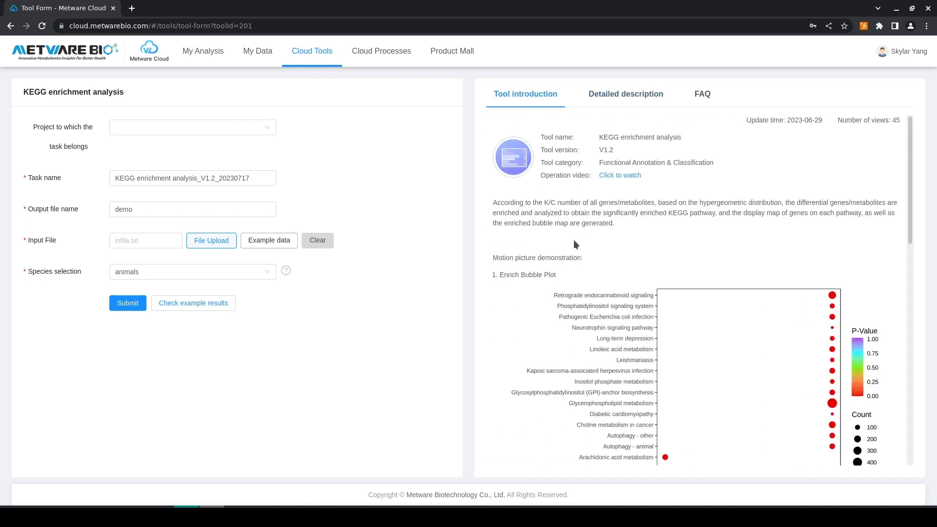
pyautogui.moveTo(537, 202); pyautogui.dragTo(668, 213)
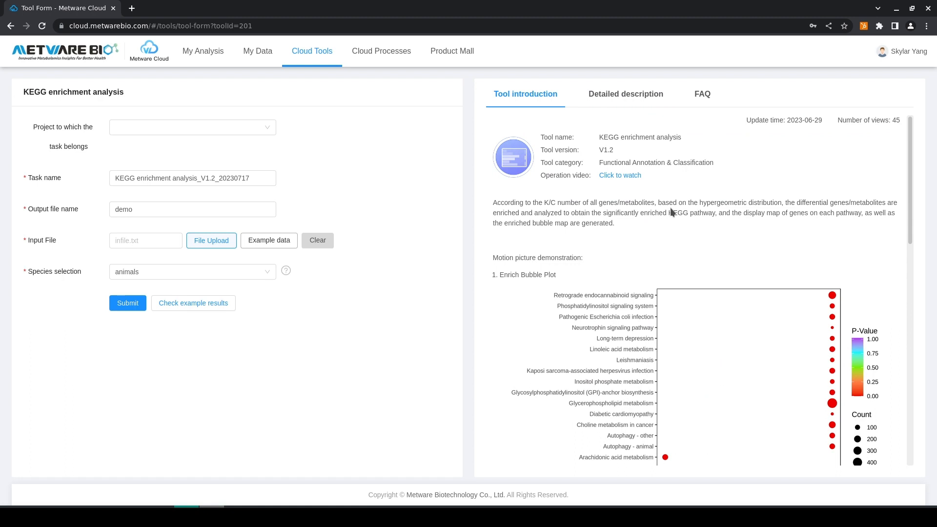
pyautogui.moveTo(689, 223)
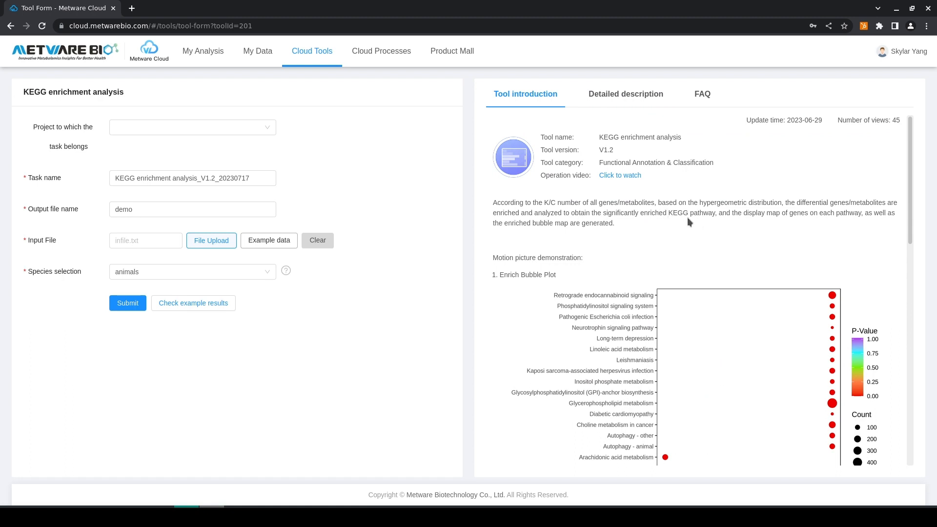
# - Replace the default output file name 'demo' with 'KEGG analysis'
pyautogui.click(192, 177)
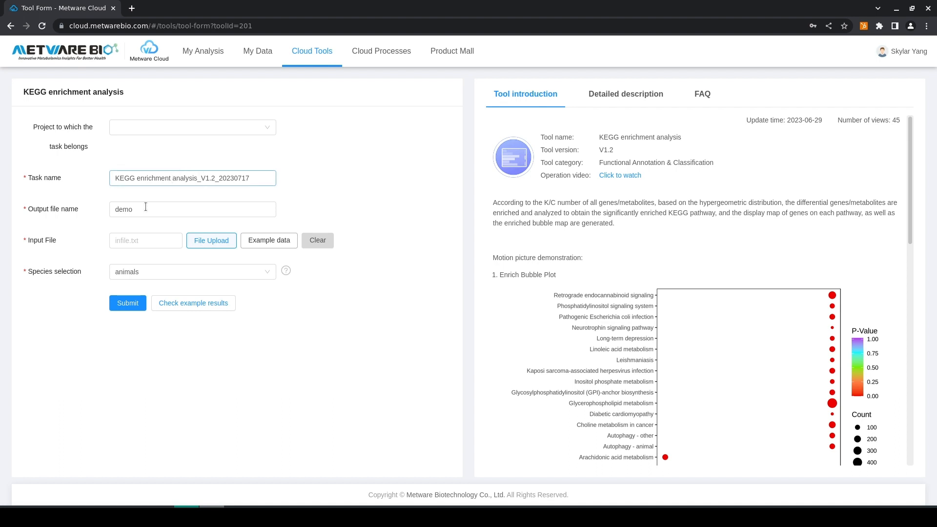
pyautogui.doubleClick(123, 209)
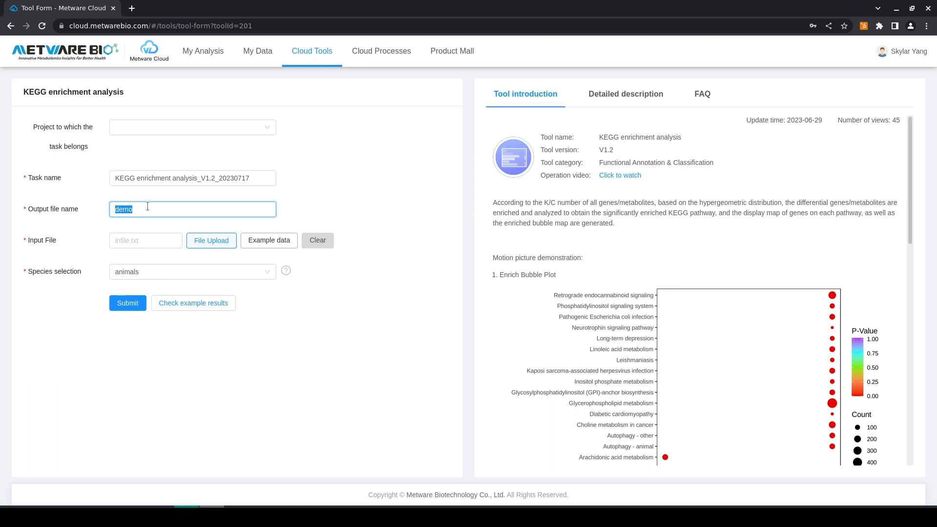
pyautogui.write('KEGG analys')
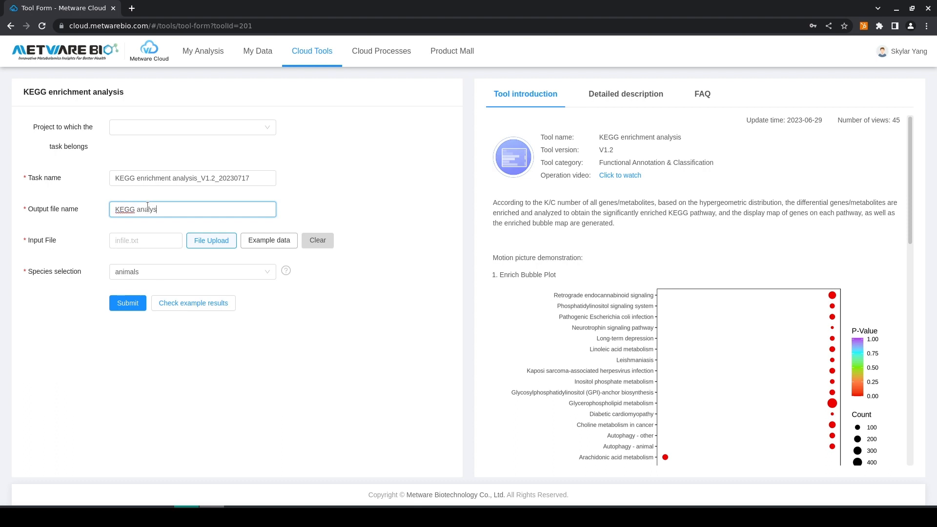
pyautogui.write('is')
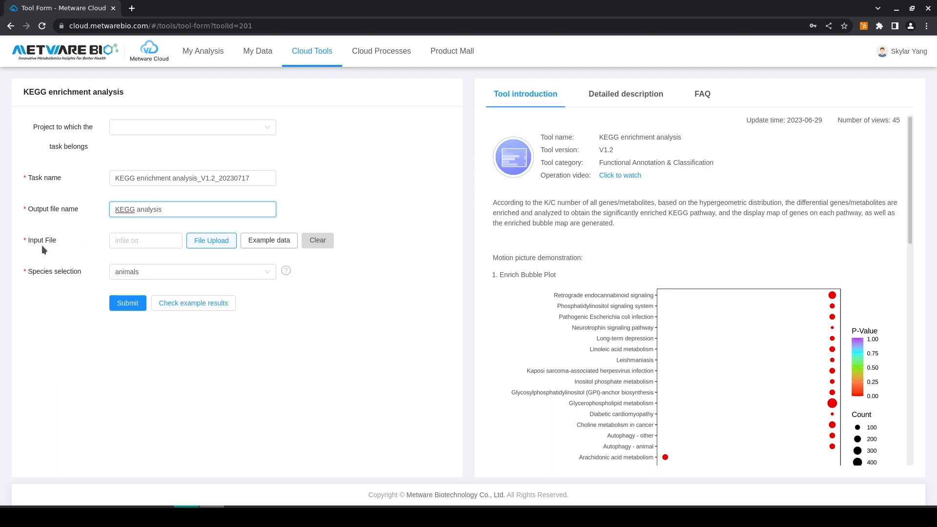
pyautogui.moveTo(136, 254)
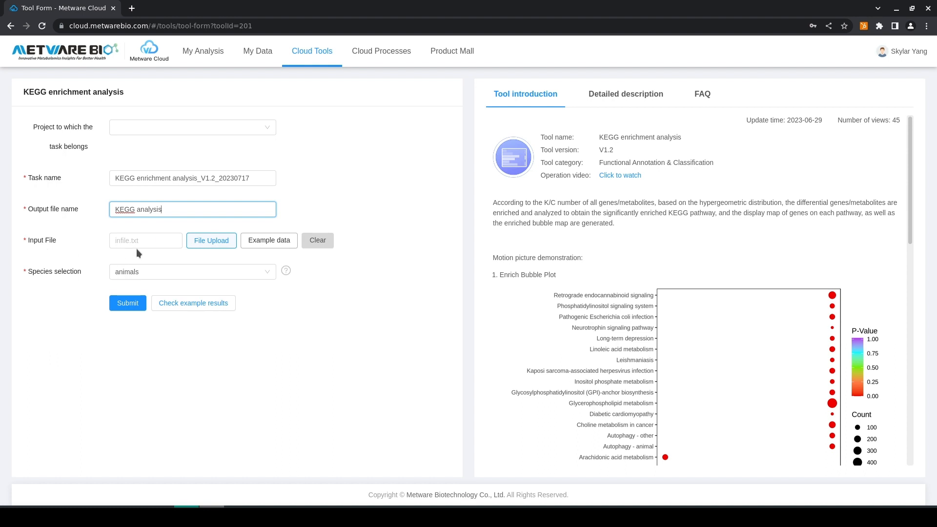
pyautogui.moveTo(142, 259)
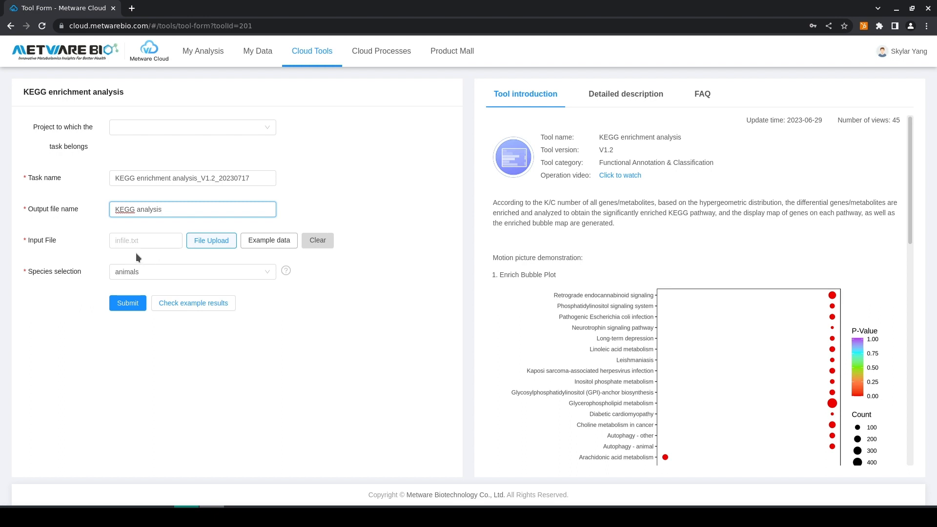
pyautogui.moveTo(186, 259)
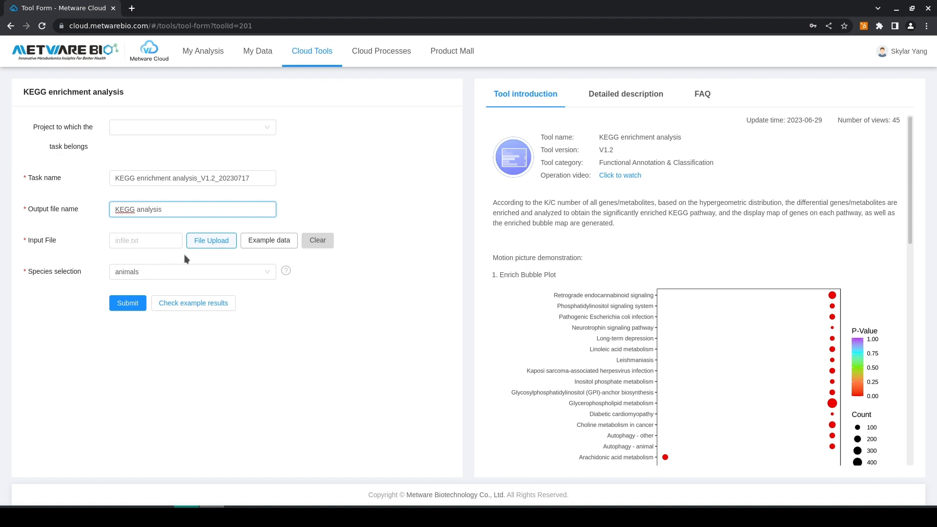
pyautogui.moveTo(211, 240)
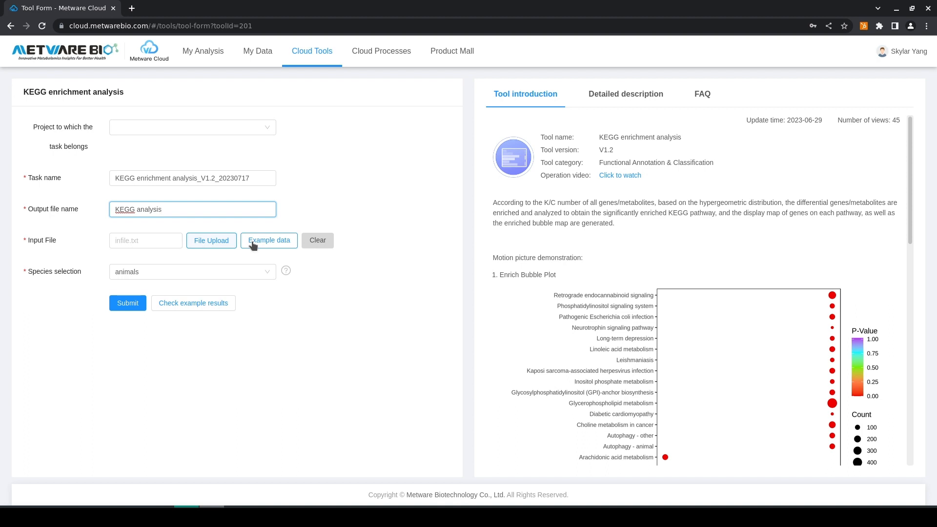
pyautogui.moveTo(233, 290)
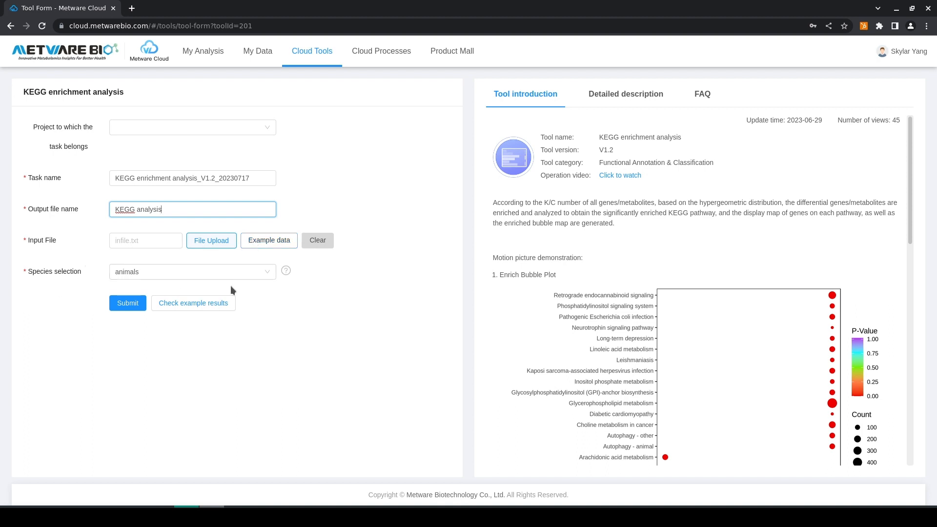
# - Keep 'animals' as the species and submit the KEGG enrichment analysis task
pyautogui.click(191, 271)
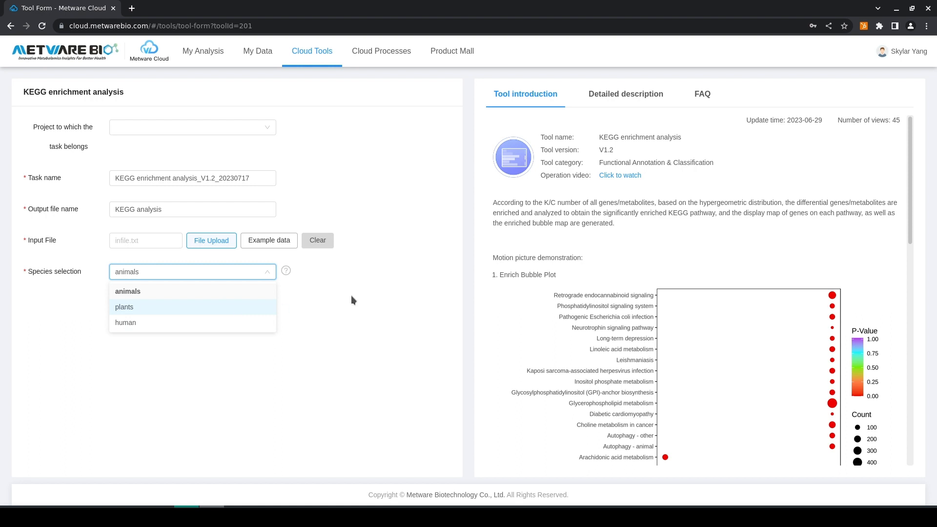
pyautogui.click(127, 291)
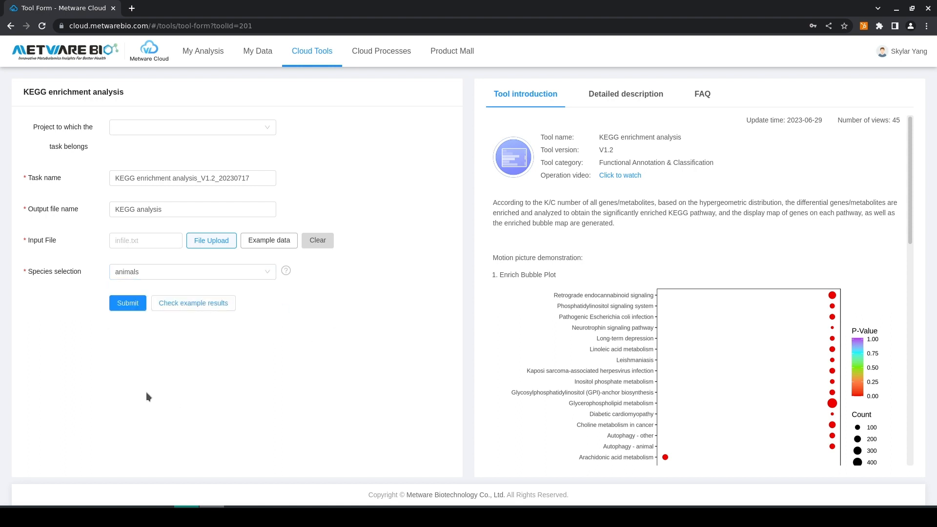
pyautogui.moveTo(146, 382)
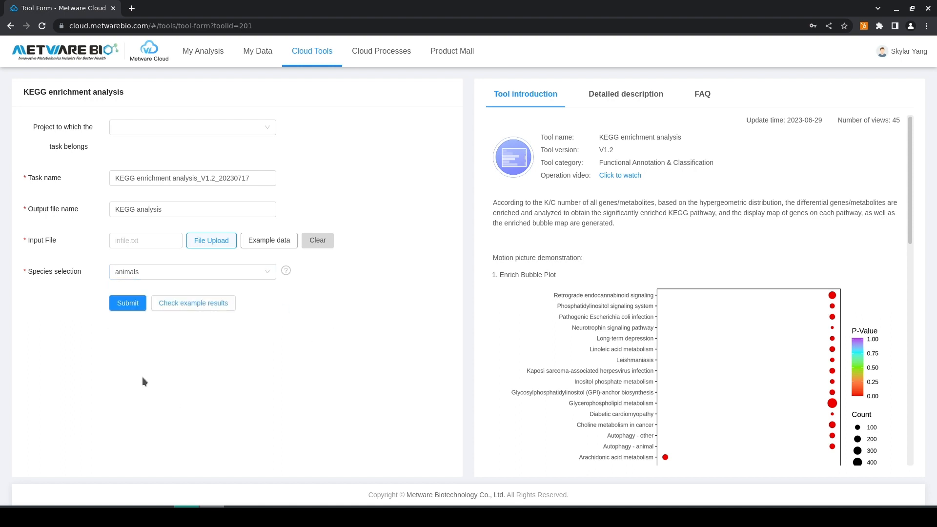
pyautogui.moveTo(155, 341)
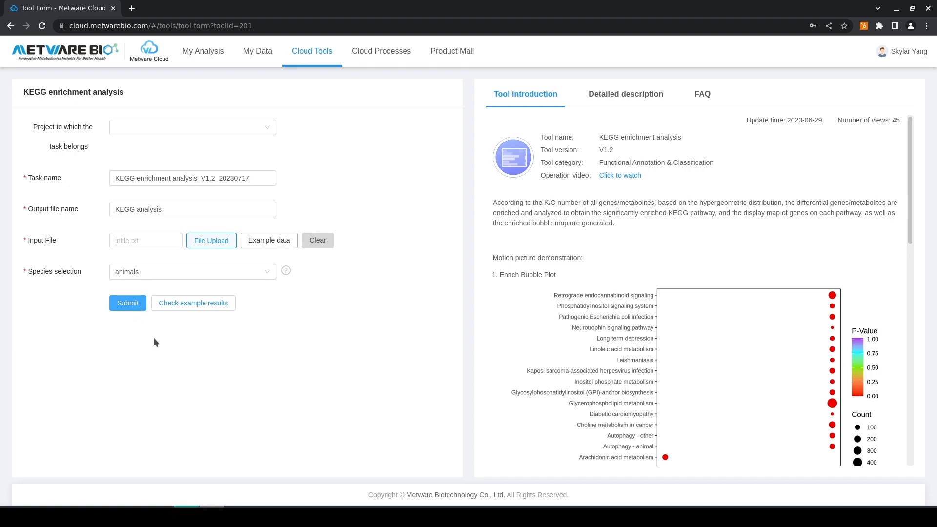
pyautogui.click(128, 303)
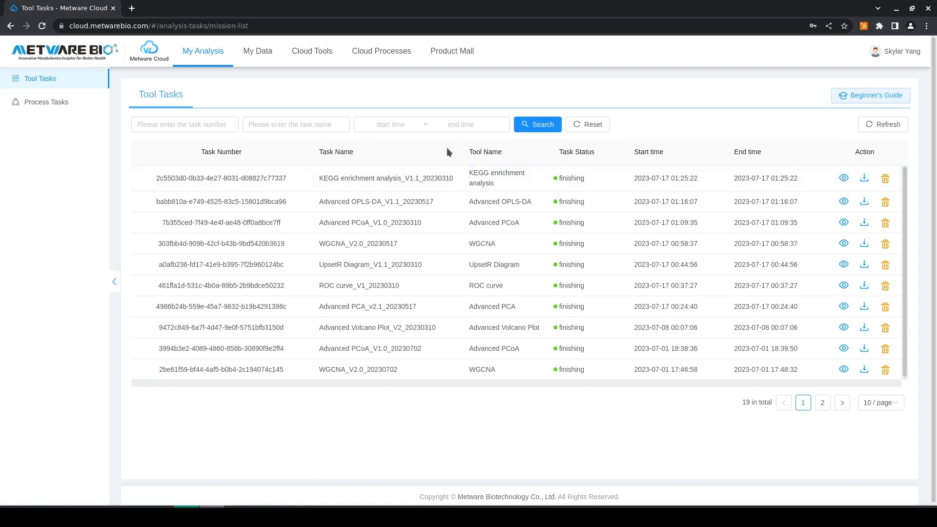
pyautogui.moveTo(865, 178)
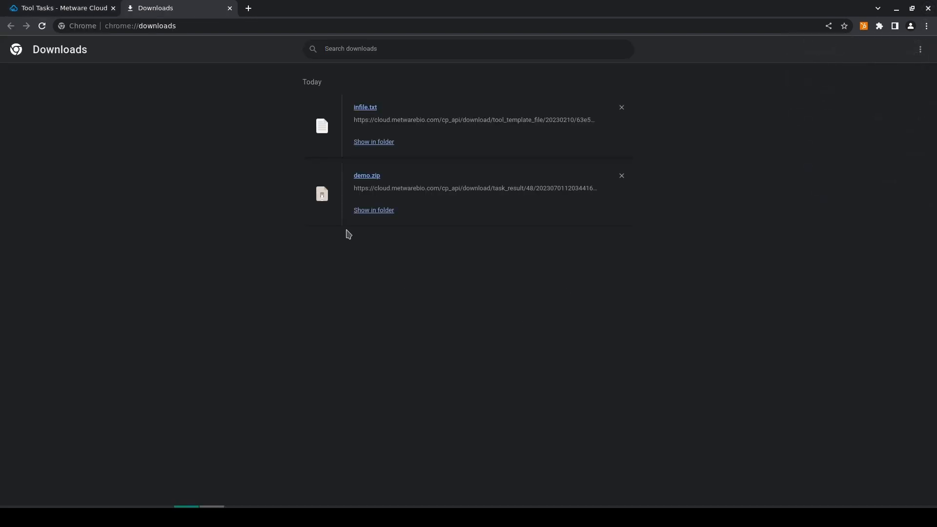
# - Reveal the downloaded demo.zip in the Downloads folder and select infile.txt
pyautogui.click(373, 210)
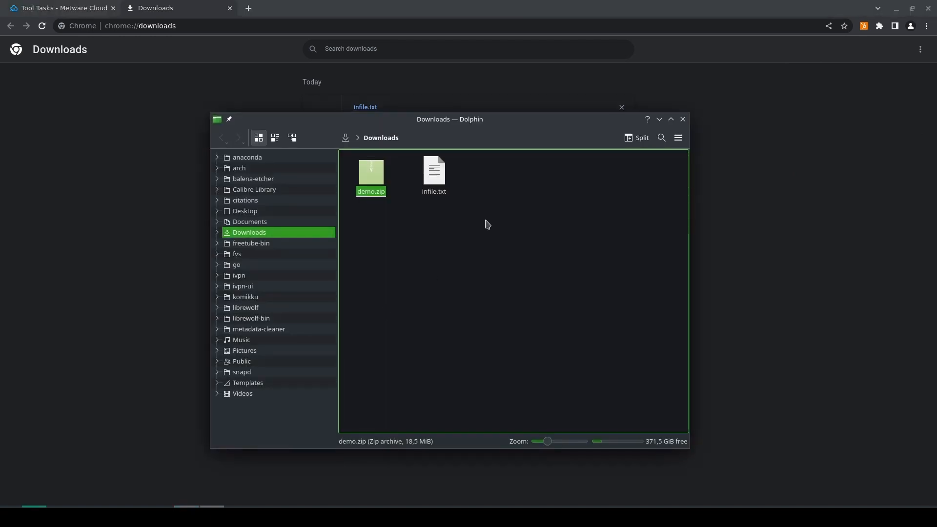
pyautogui.click(433, 173)
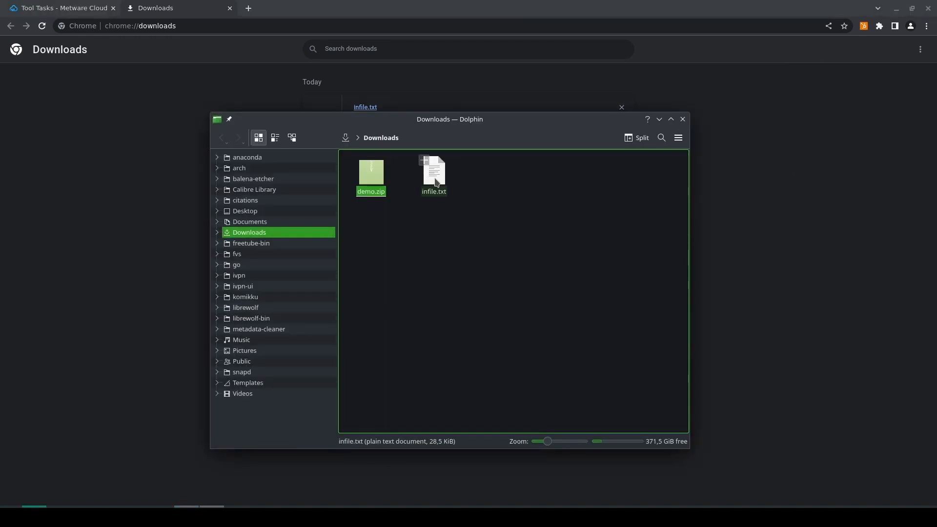
# - View infile.txt's index, compound ID and type columns in Kate, then close it
pyautogui.doubleClick(433, 173)
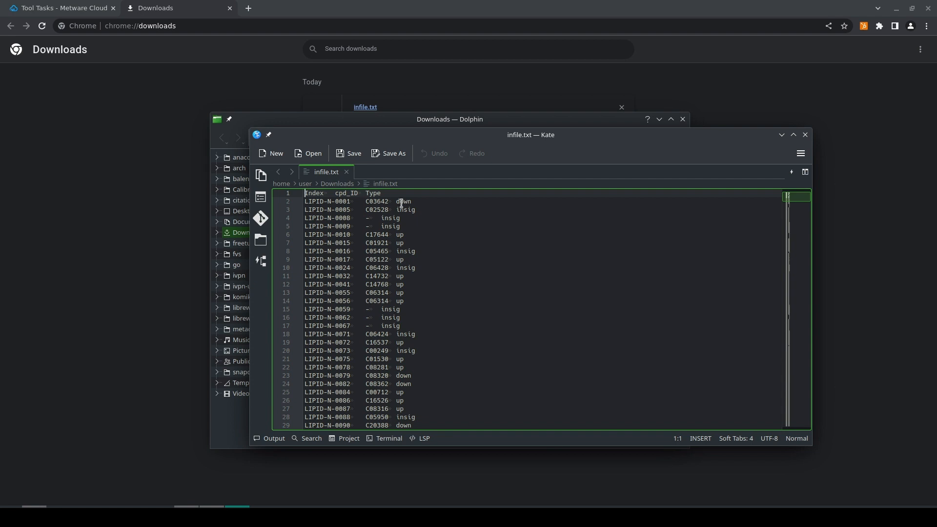
pyautogui.moveTo(412, 210)
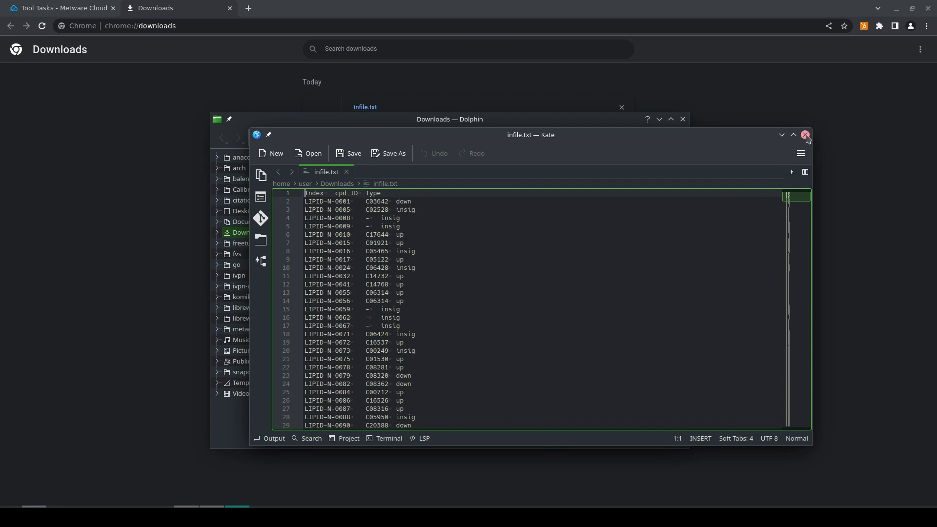
pyautogui.click(805, 134)
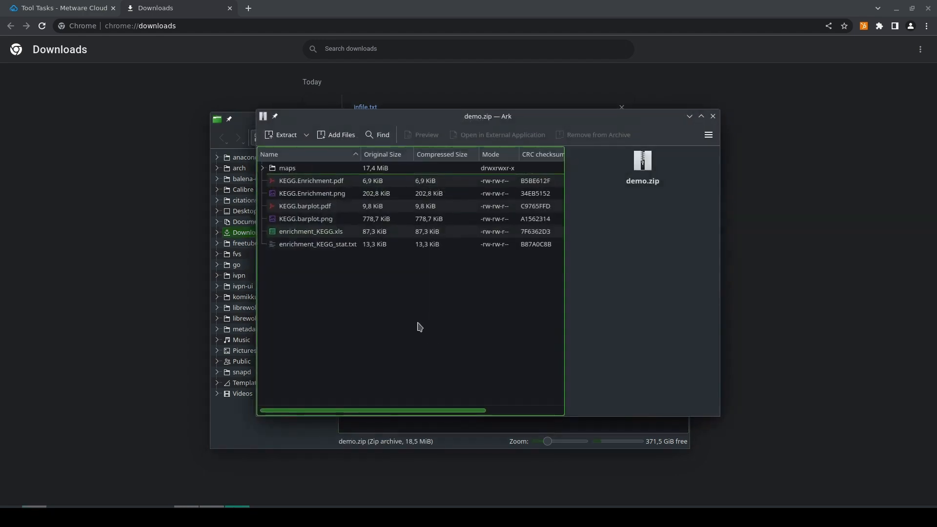
# - View KEGG.Enrichment.pdf and KEGG.barplot.pdf from demo.zip, then open enrichment_KEGG.xls
pyautogui.click(311, 180)
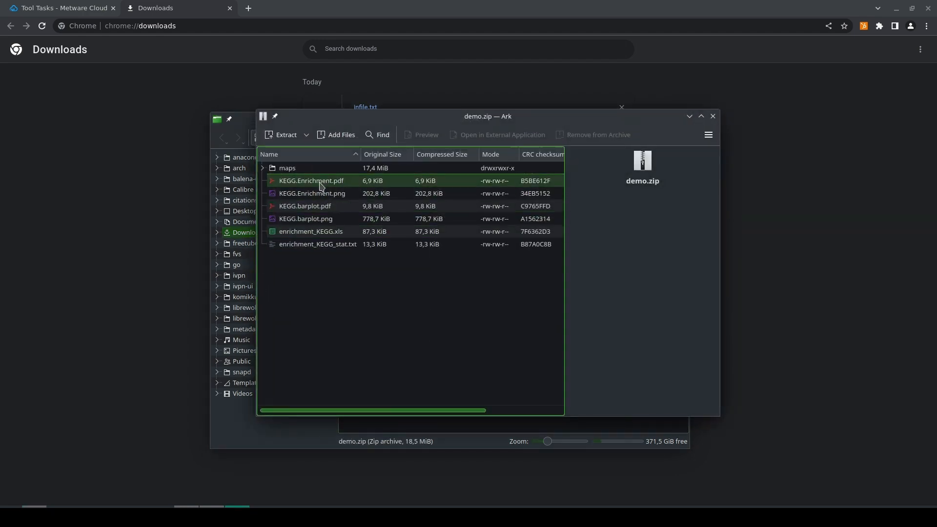
pyautogui.doubleClick(311, 180)
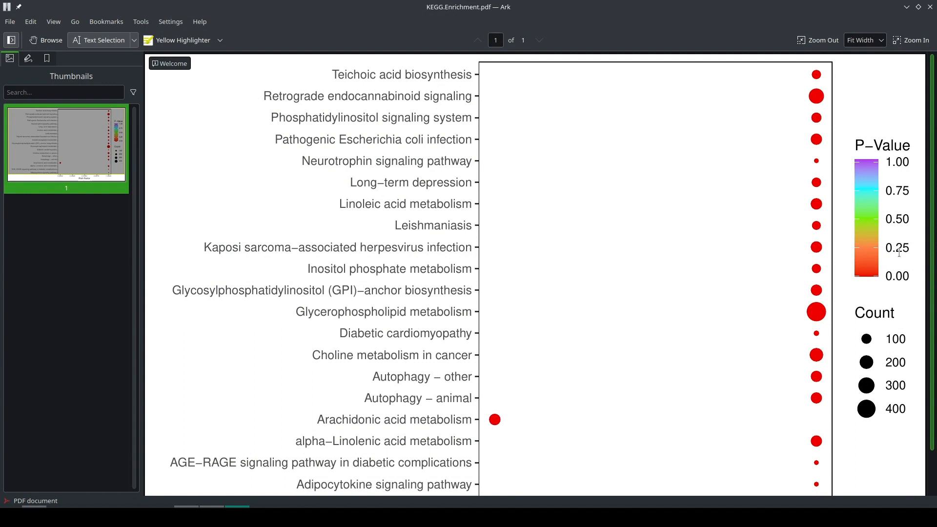
pyautogui.scroll(-3)
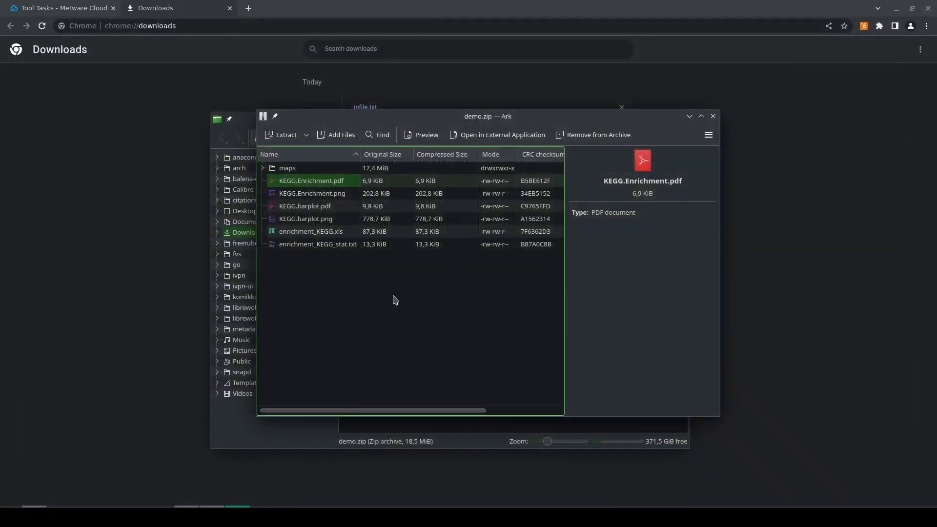
pyautogui.doubleClick(305, 218)
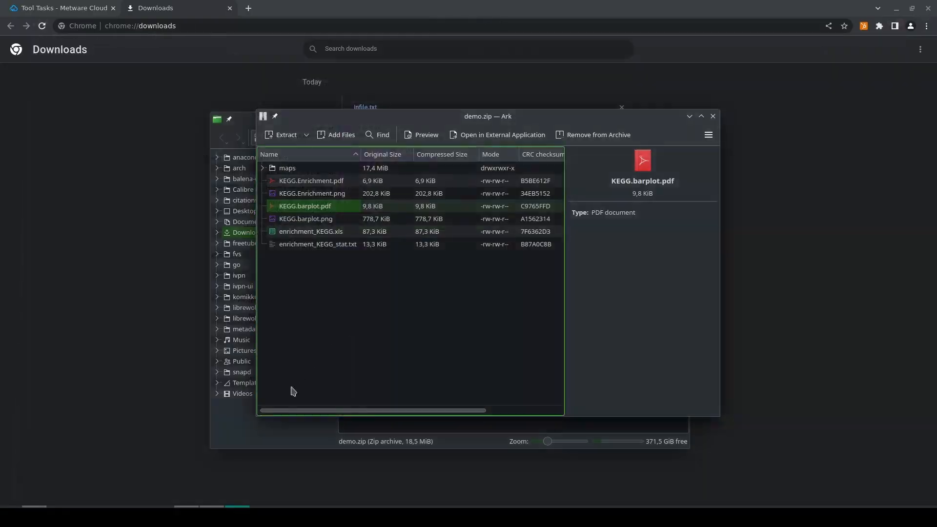
pyautogui.doubleClick(311, 232)
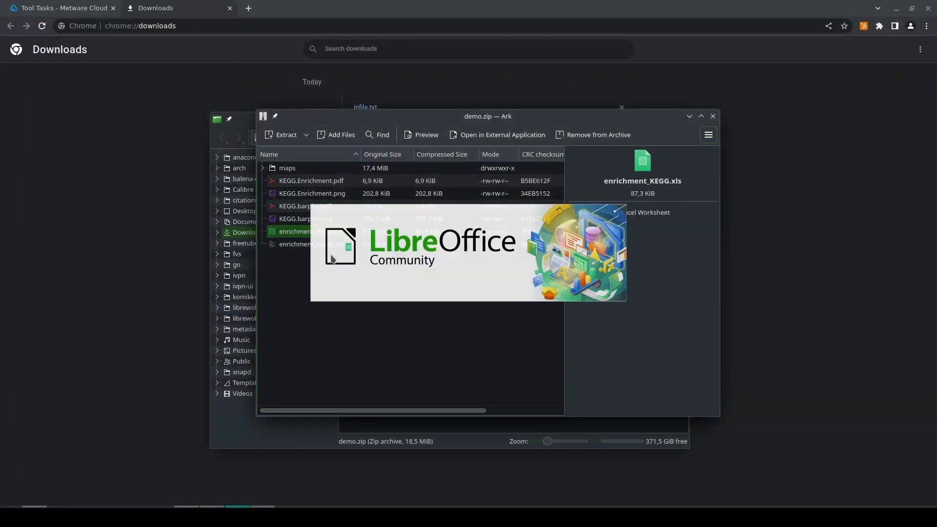